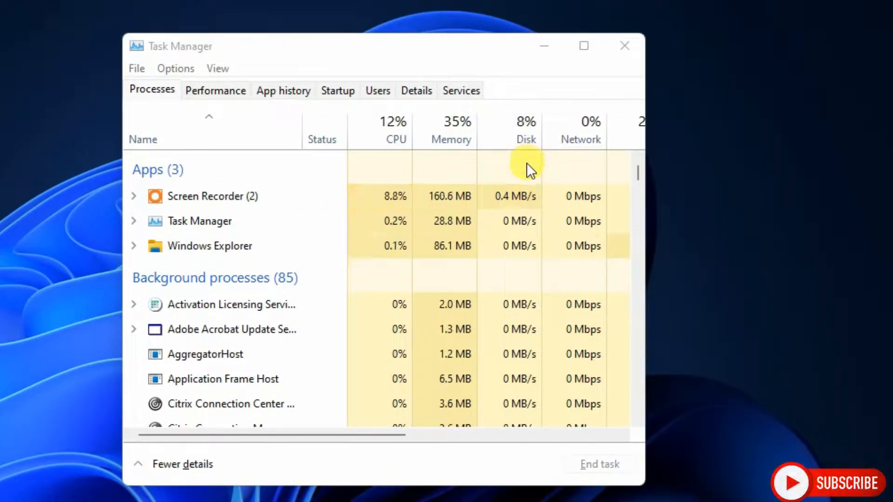
Step: Close Task Manager and enter services.msc in the Run prompt
click(624, 45)
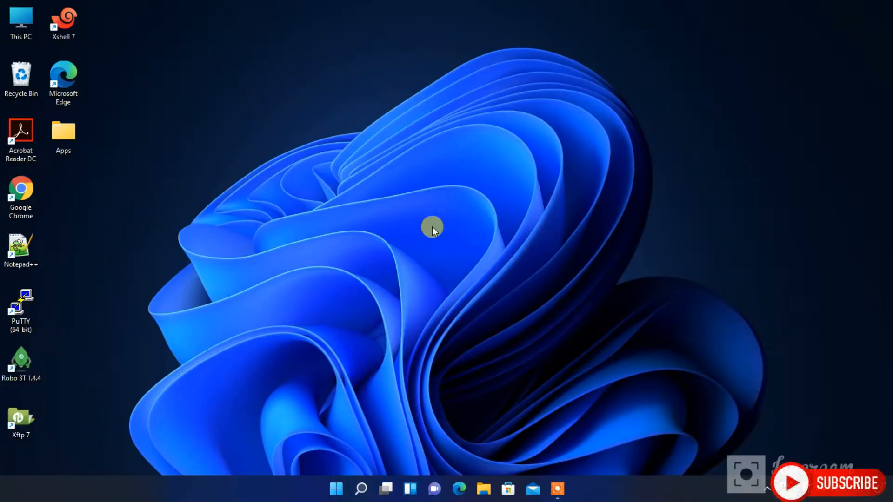
text(services.msc)
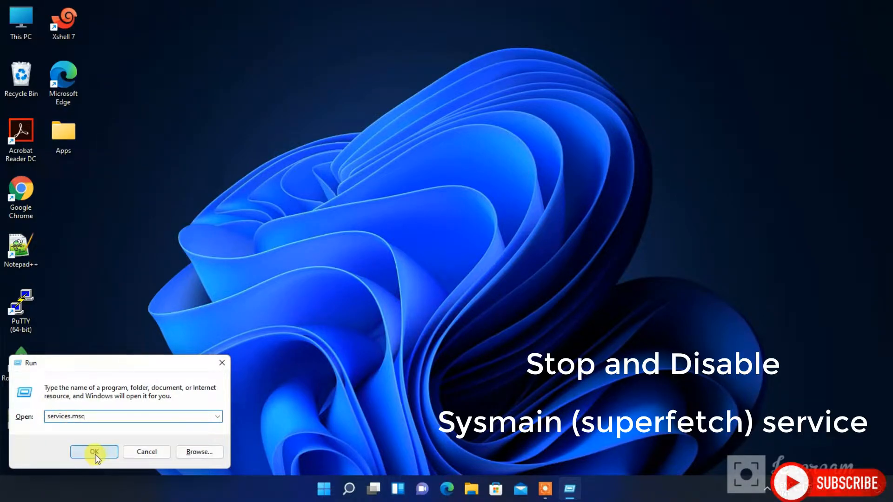
Step: Launch the Services console and scroll down to the SysMain service
click(95, 452)
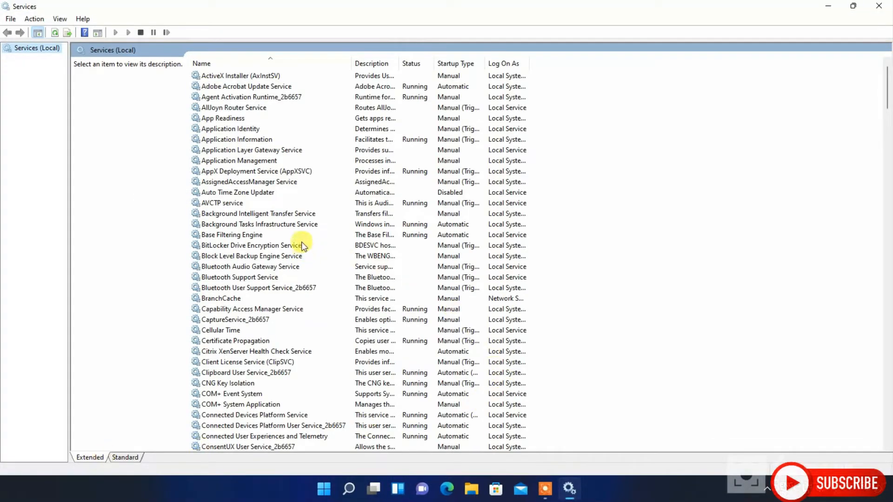
mouse_move(276, 236)
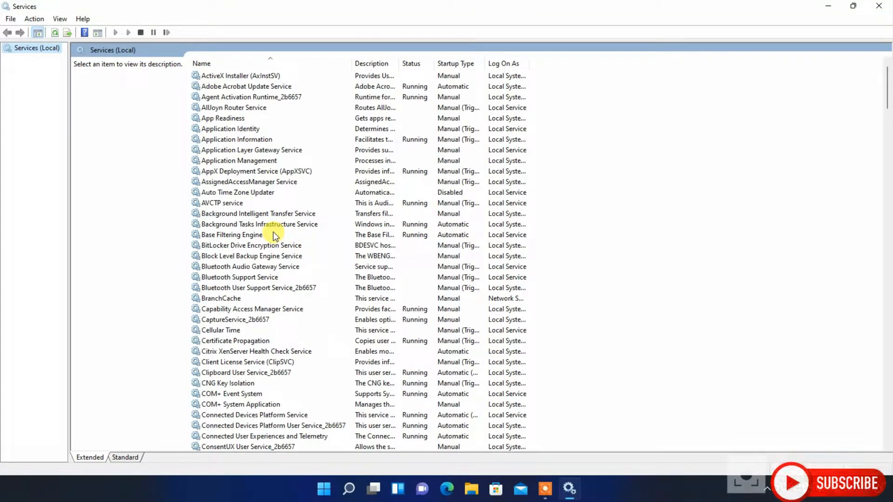
scroll(down, 3)
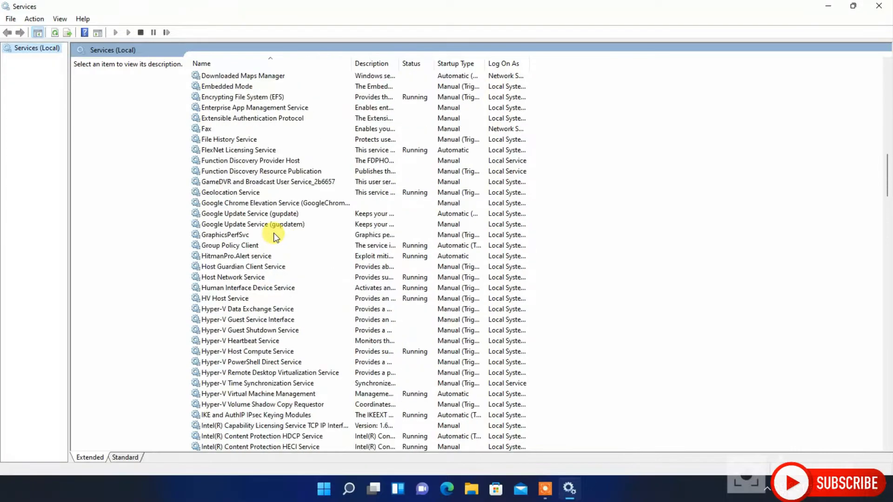
scroll(down, 3)
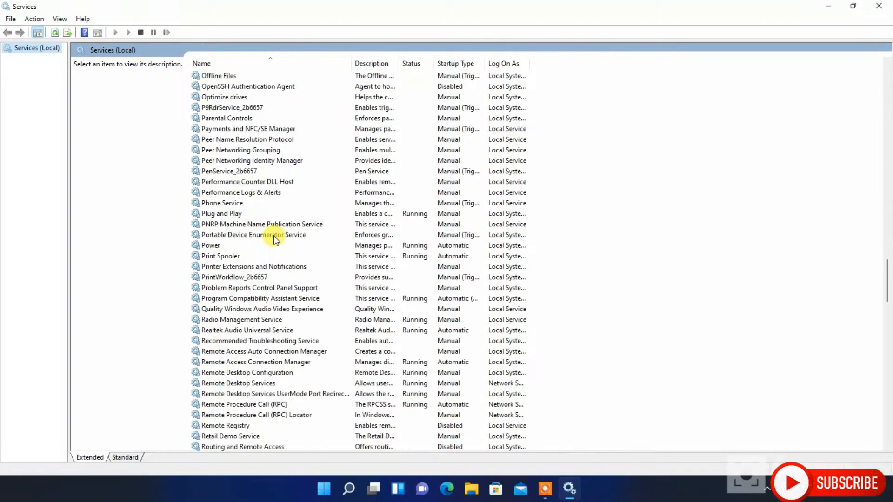
scroll(down, 3)
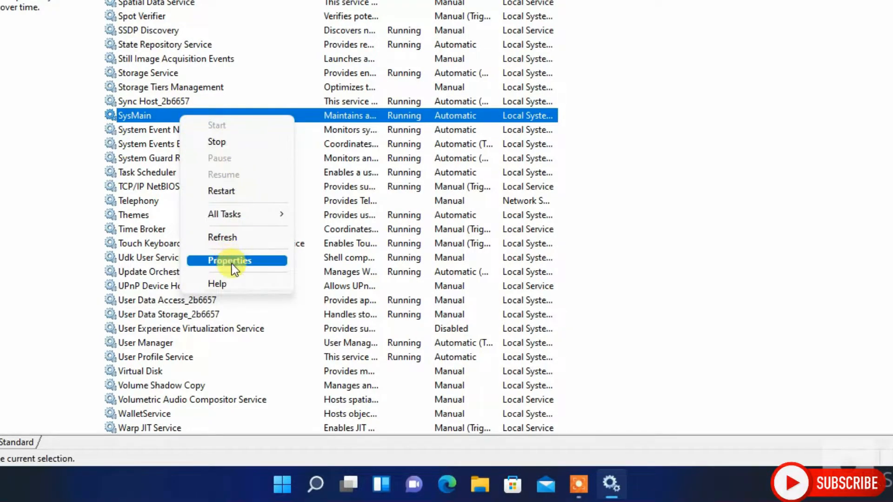
Step: In SysMain's properties, set the startup type to Disabled
click(230, 260)
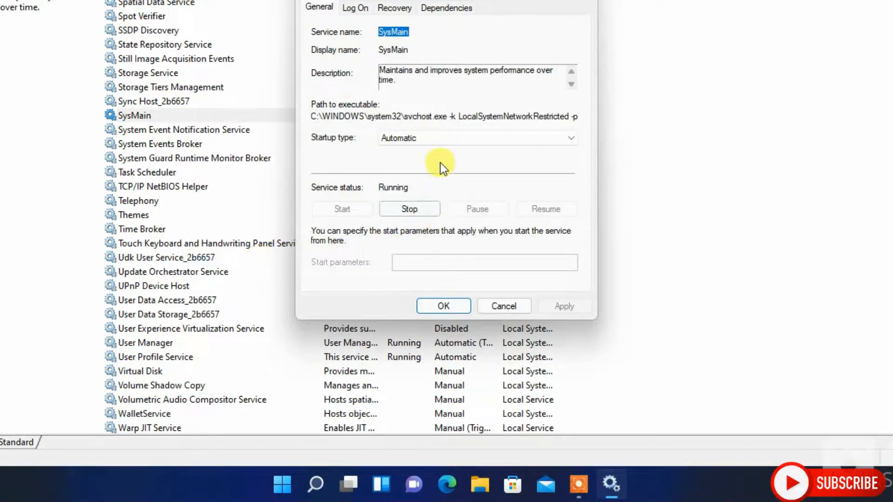
click(477, 138)
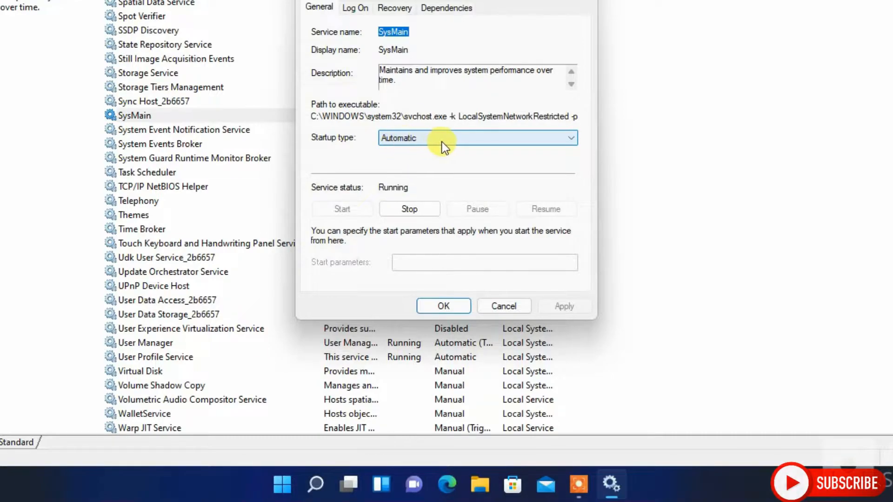
click(477, 137)
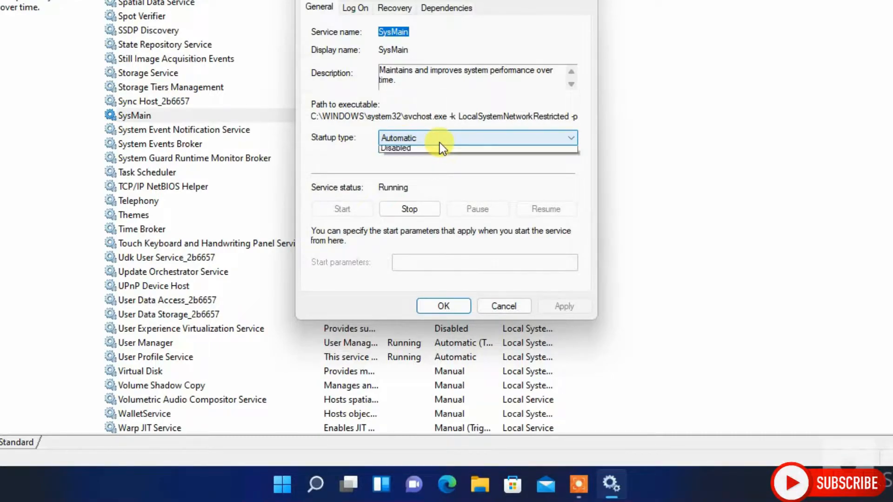
click(477, 138)
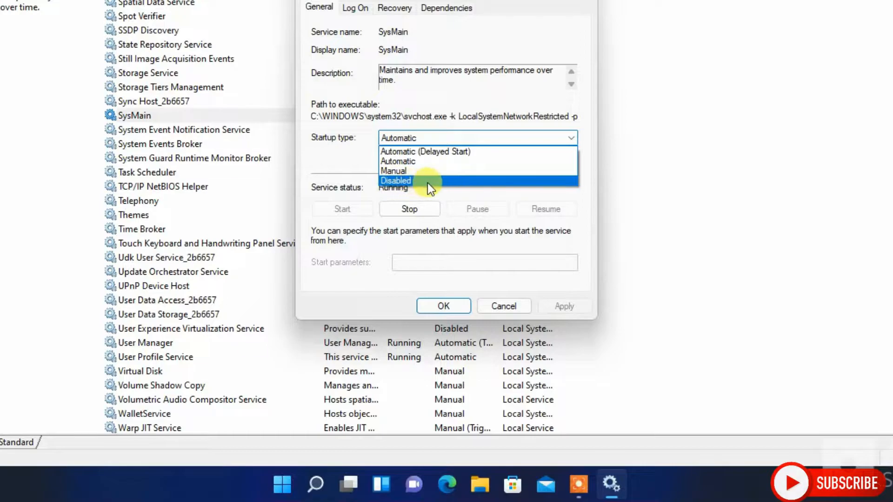
click(396, 181)
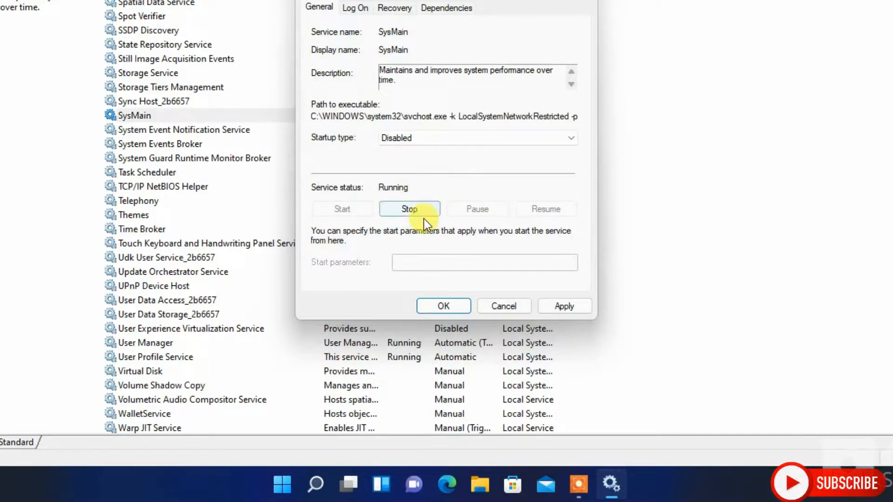
Step: Stop the running SysMain service and save the disabled setting with Apply and OK
click(409, 209)
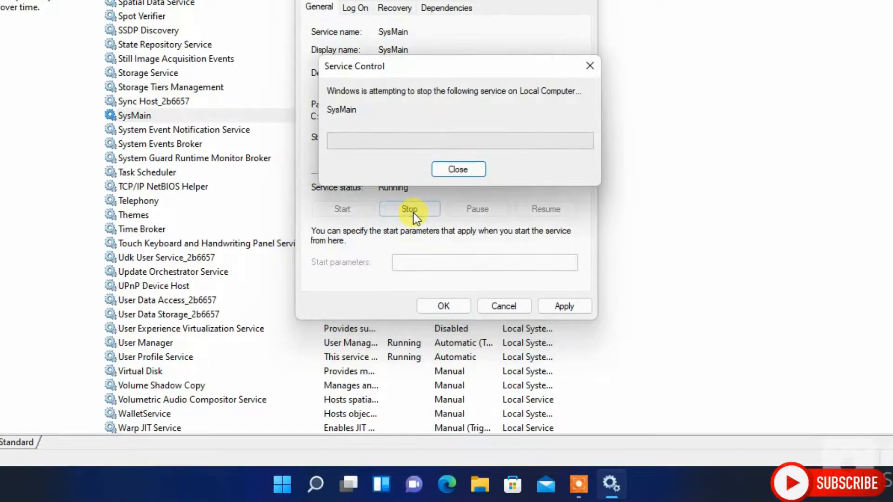
click(458, 169)
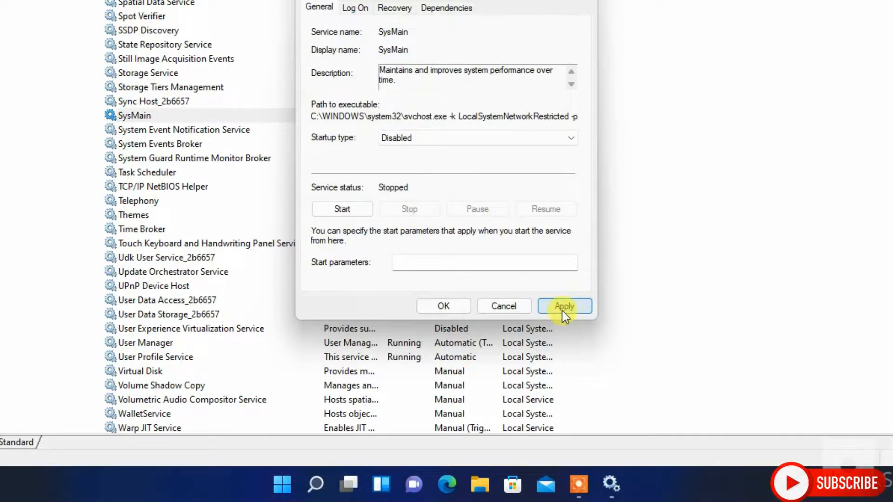
click(563, 306)
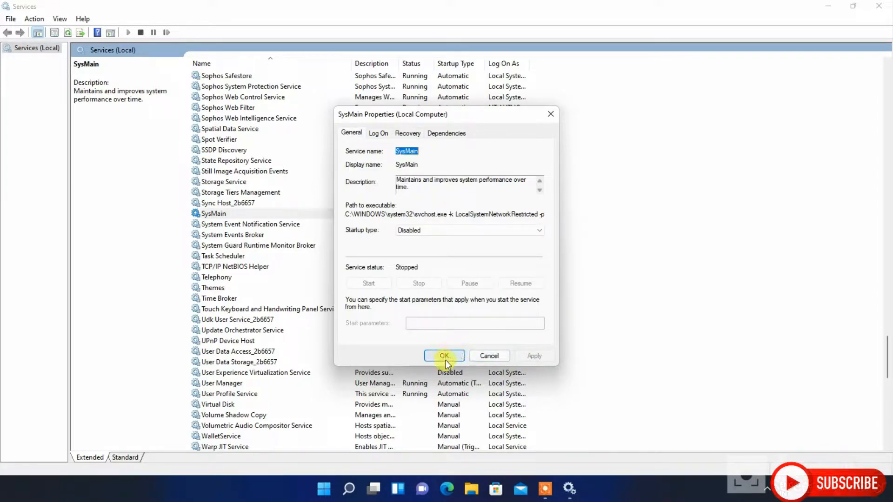
click(445, 355)
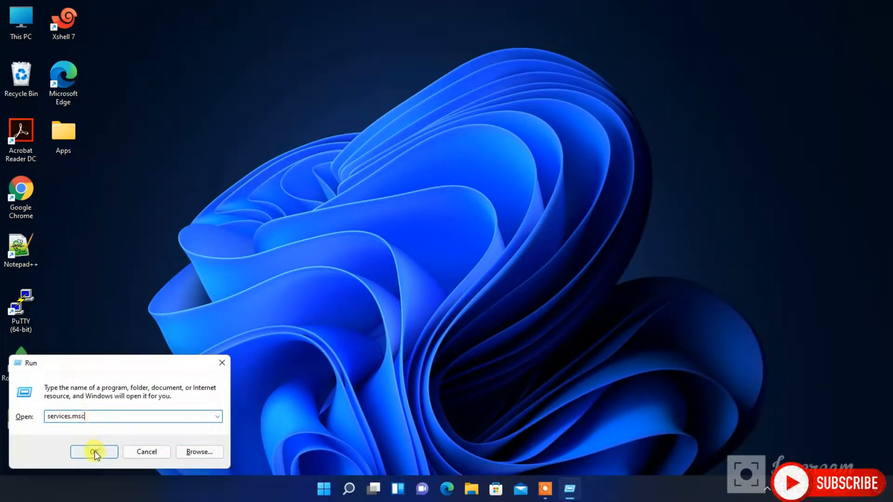
Step: Relaunch Services and pick the Connected User Experiences and Telemetry service
click(95, 452)
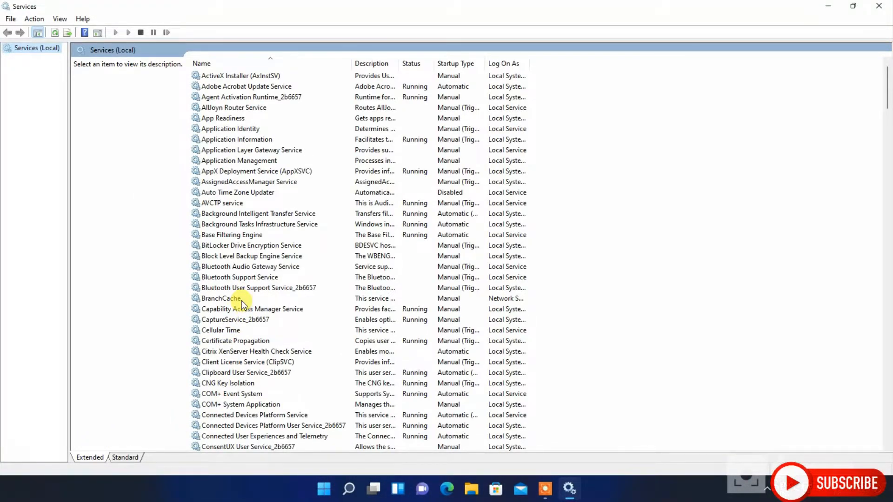
scroll(down, 3)
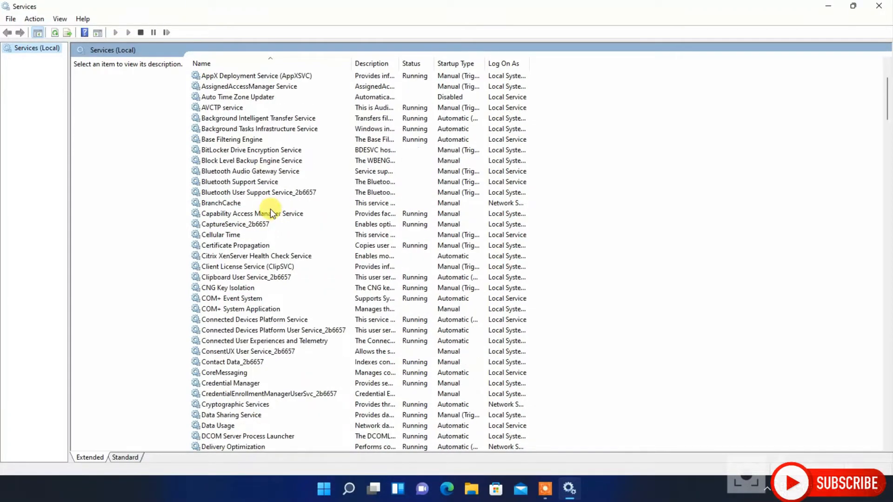
scroll(down, 3)
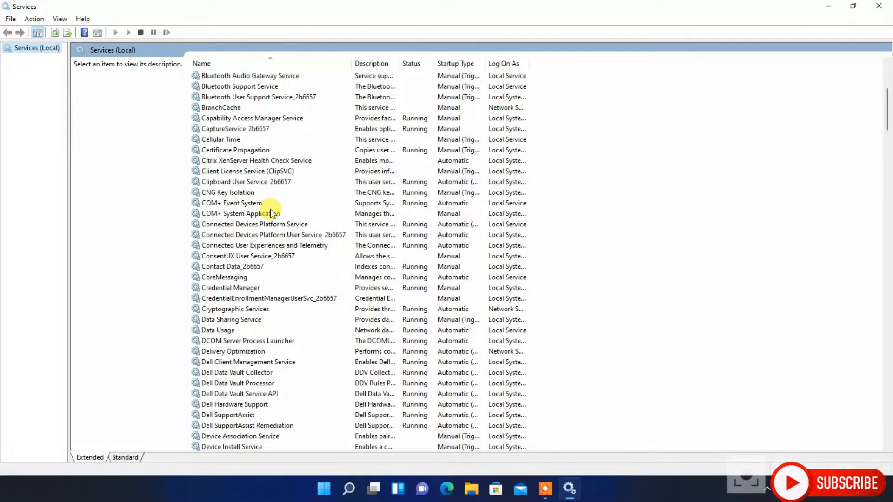
click(263, 245)
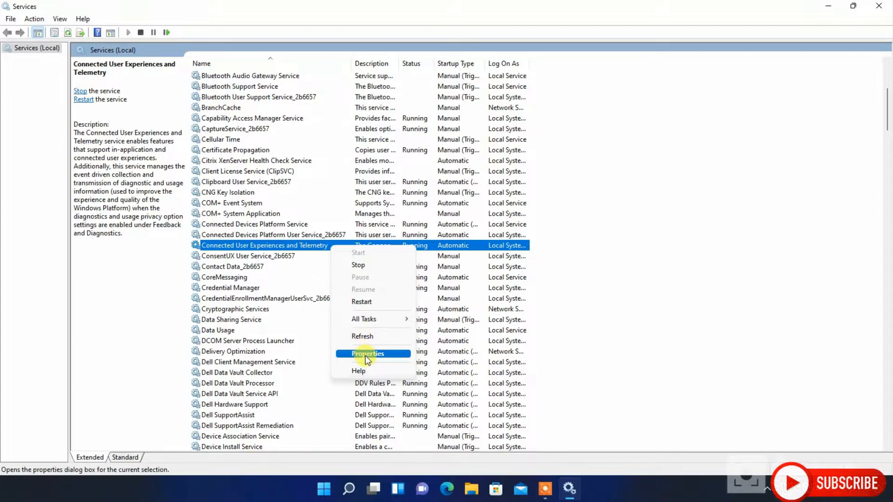
Step: Set the telemetry service to Disabled, stop it, and save with Apply and OK
click(368, 354)
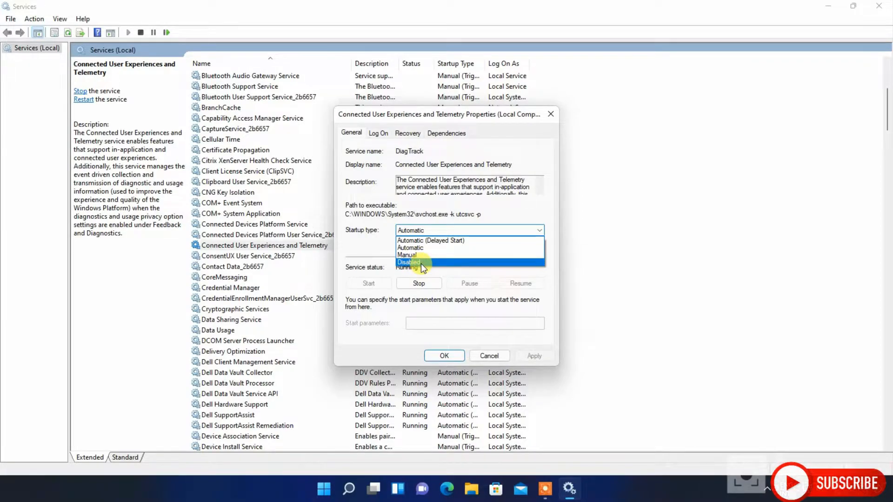
click(407, 263)
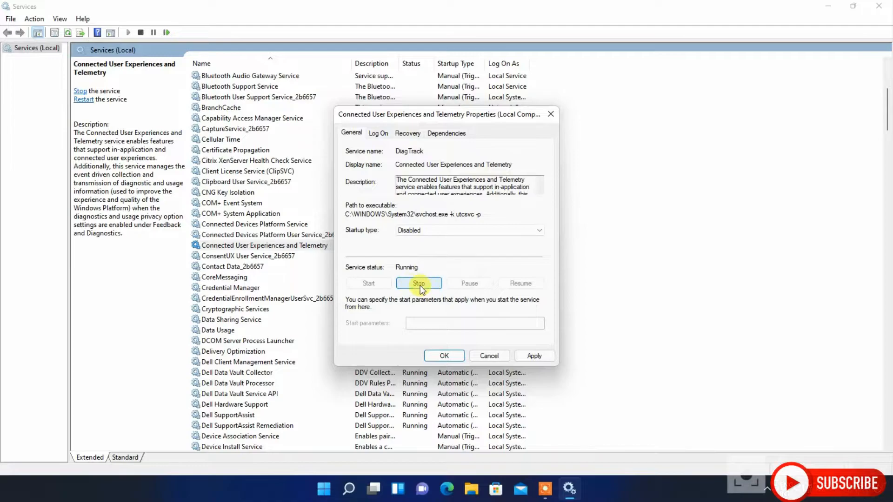
click(418, 283)
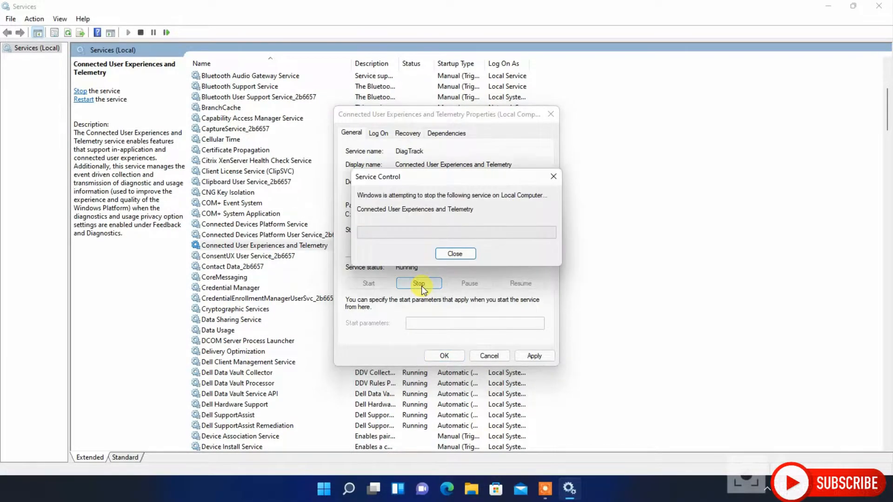
click(455, 253)
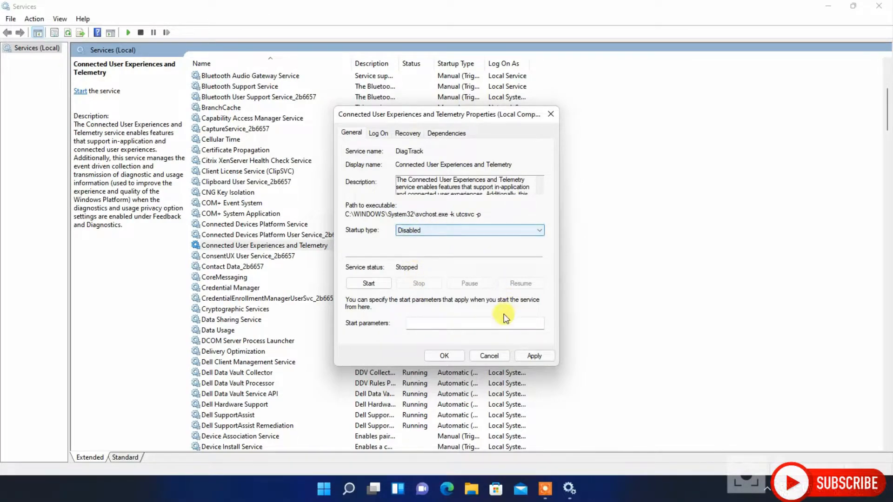
click(534, 355)
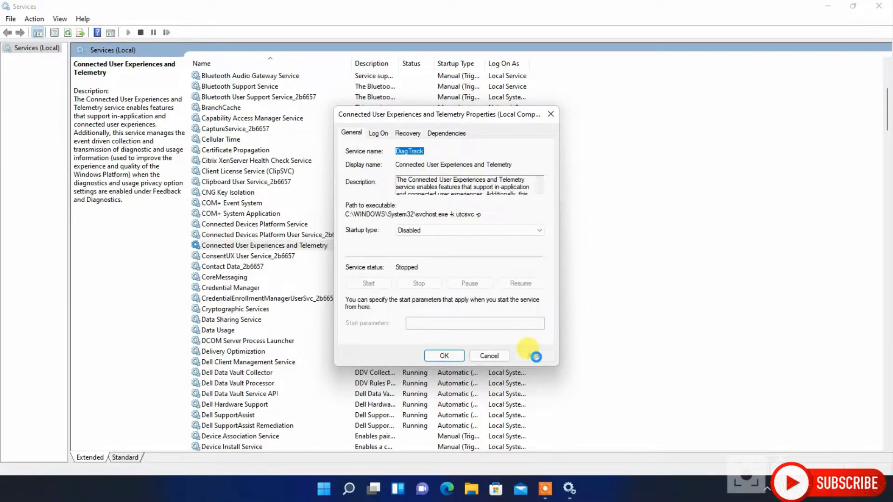
mouse_move(533, 361)
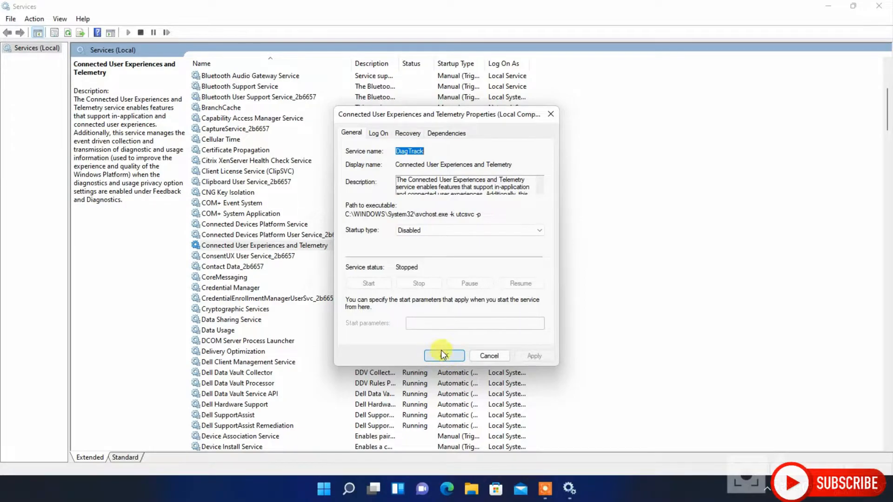
click(444, 357)
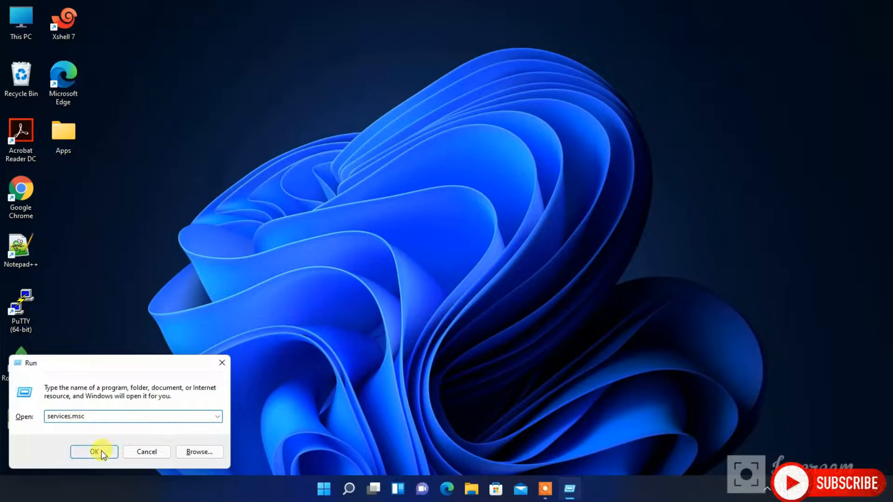
Step: Reopen the Services list and bring up the Windows Search service properties
click(94, 452)
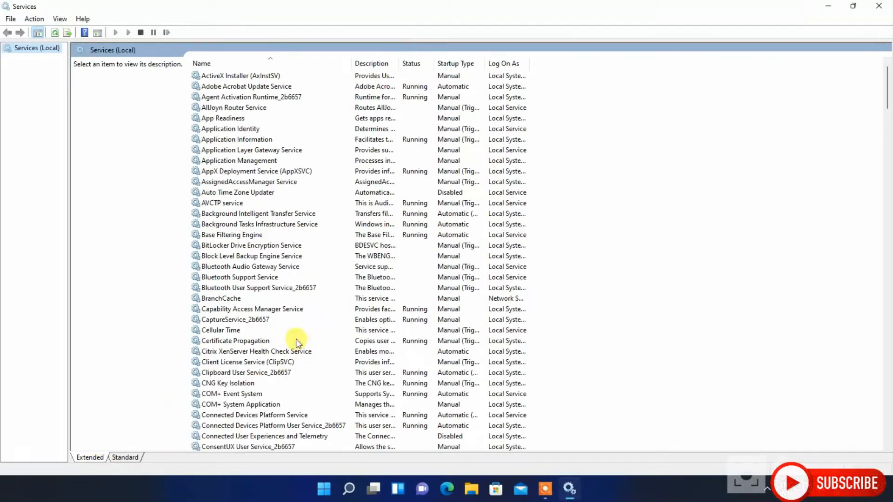
mouse_move(251, 271)
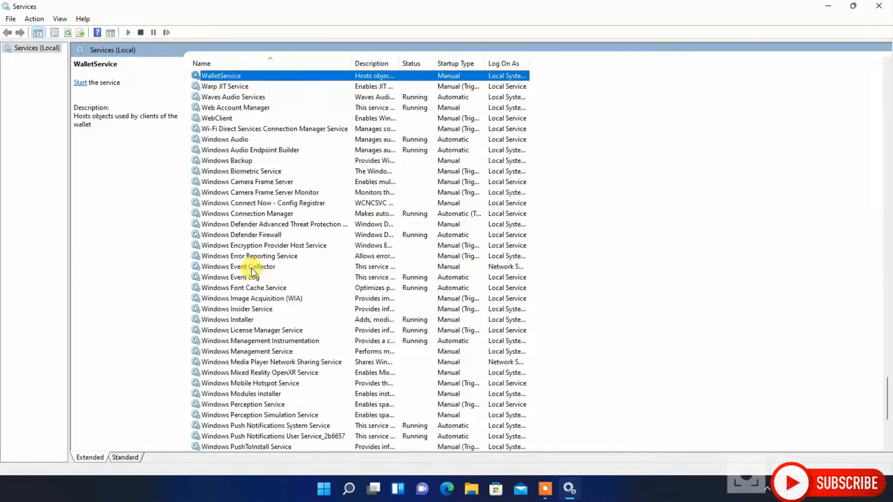
click(225, 139)
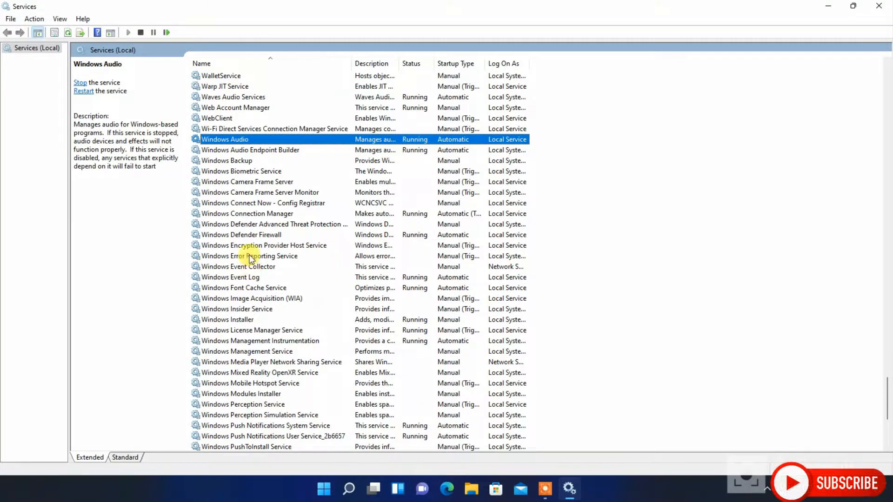
scroll(down, 3)
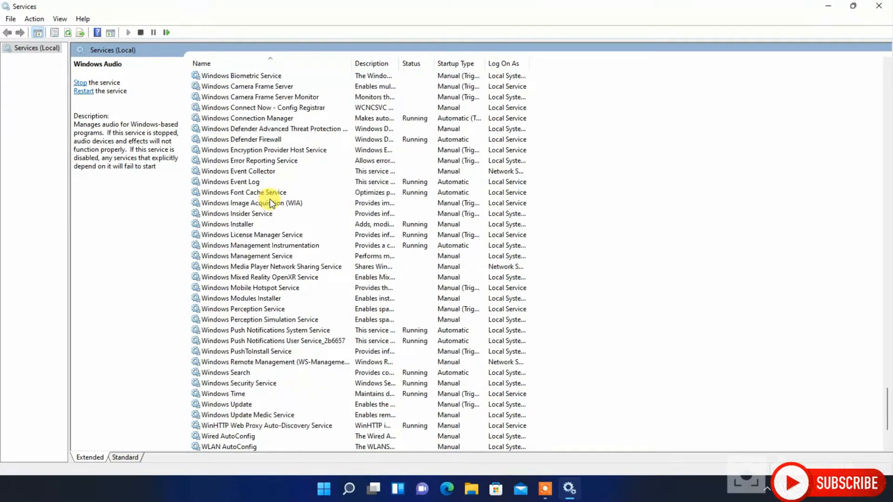
scroll(down, 3)
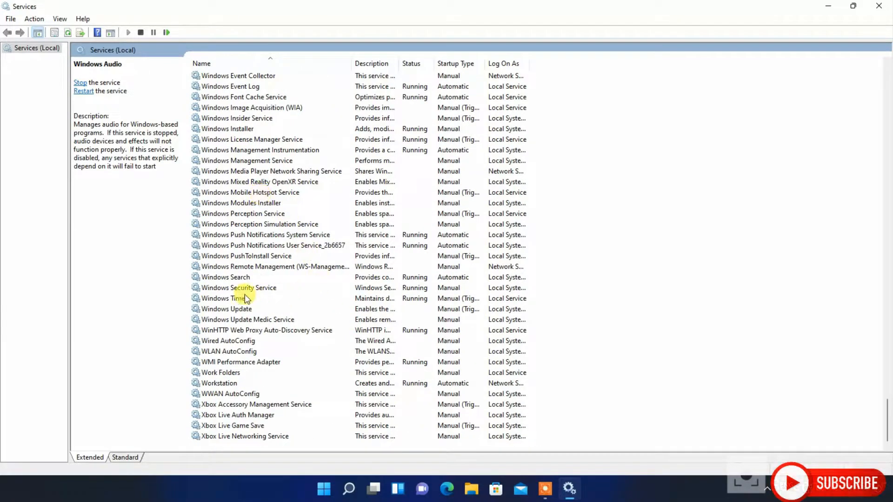
click(225, 277)
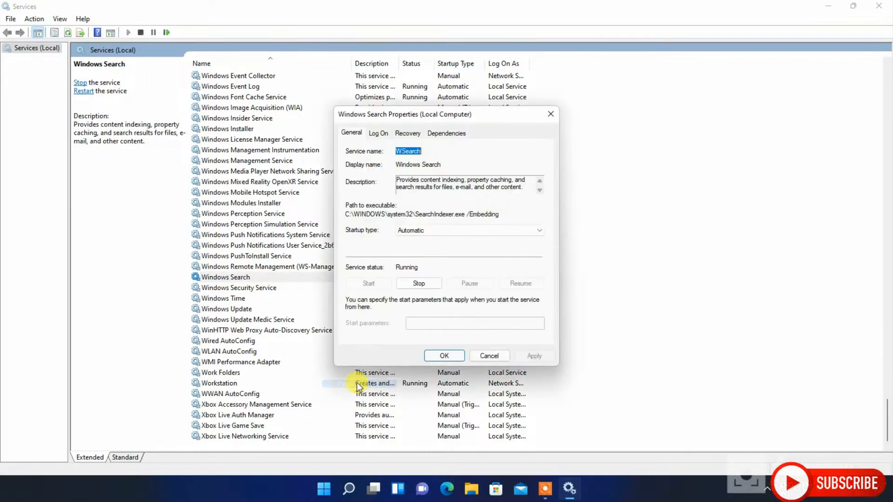
Step: Set Windows Search to Disabled, stop it, and save with Apply and OK
click(537, 230)
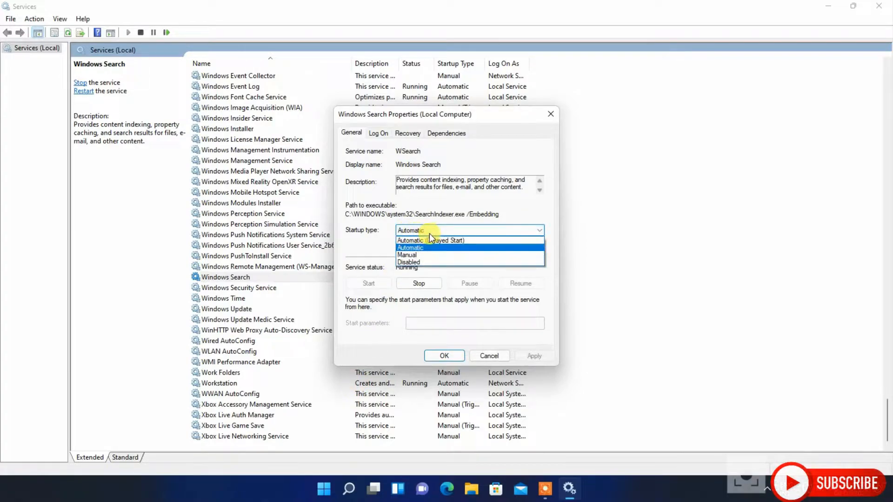
click(408, 262)
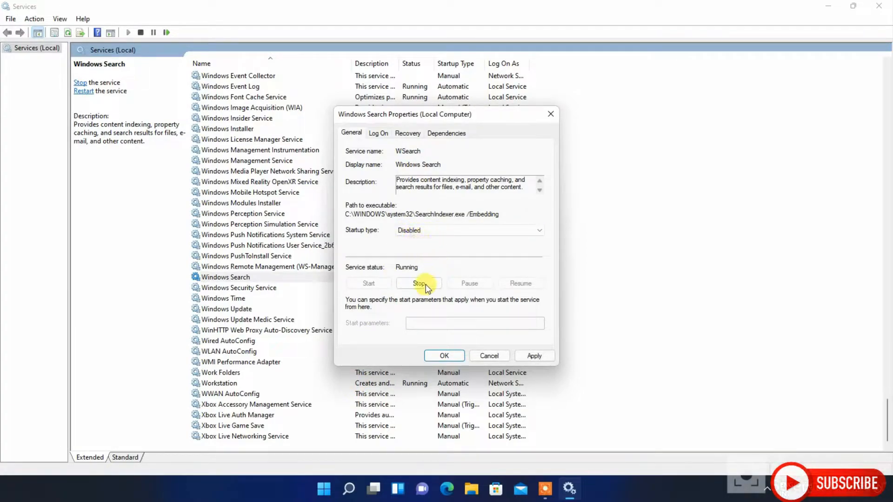
click(419, 282)
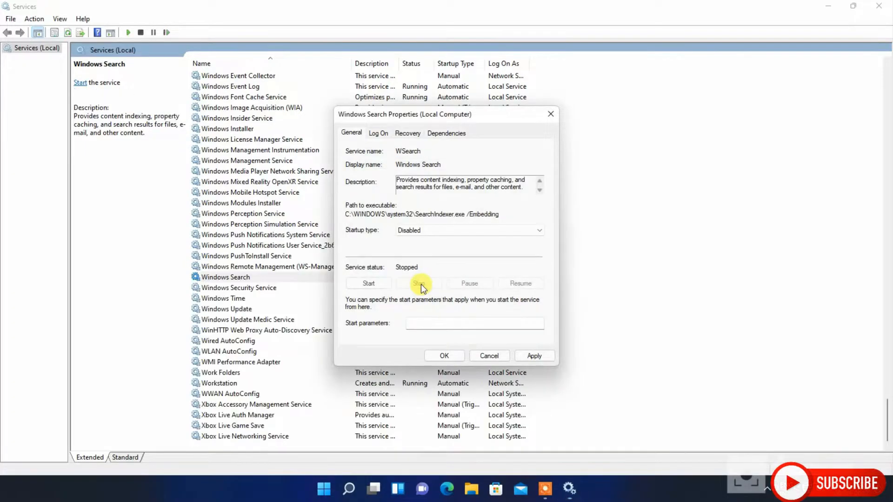
click(534, 356)
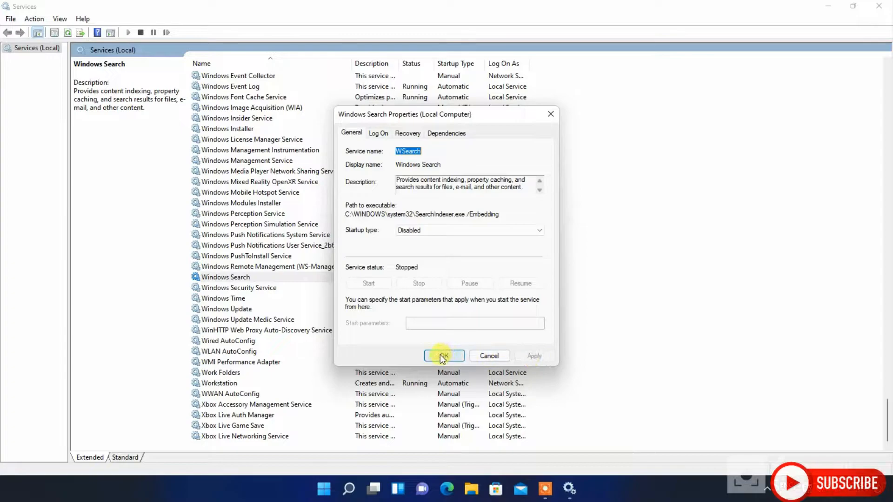
click(444, 356)
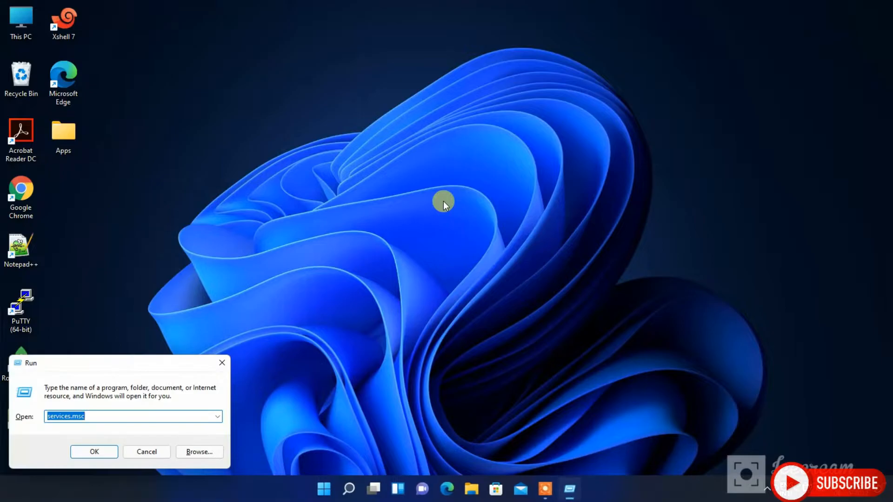
Step: Enter taskmgr in the Run box and launch Task Manager
text(t)
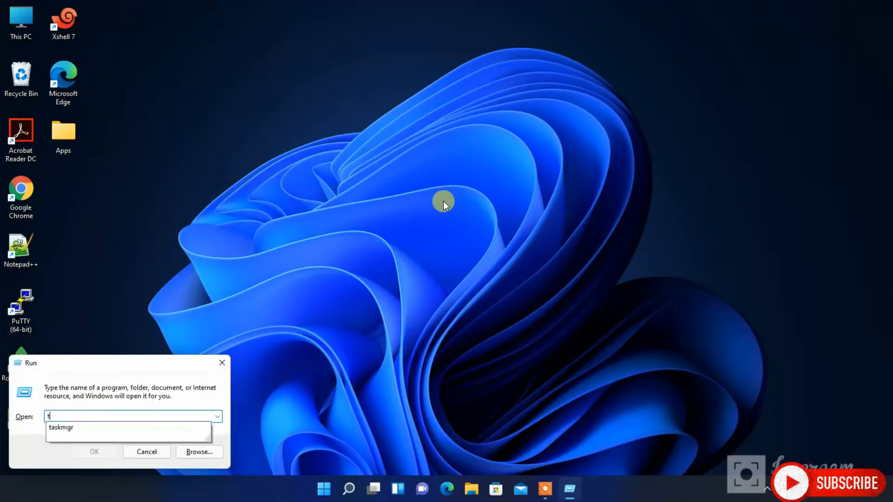
text(askm)
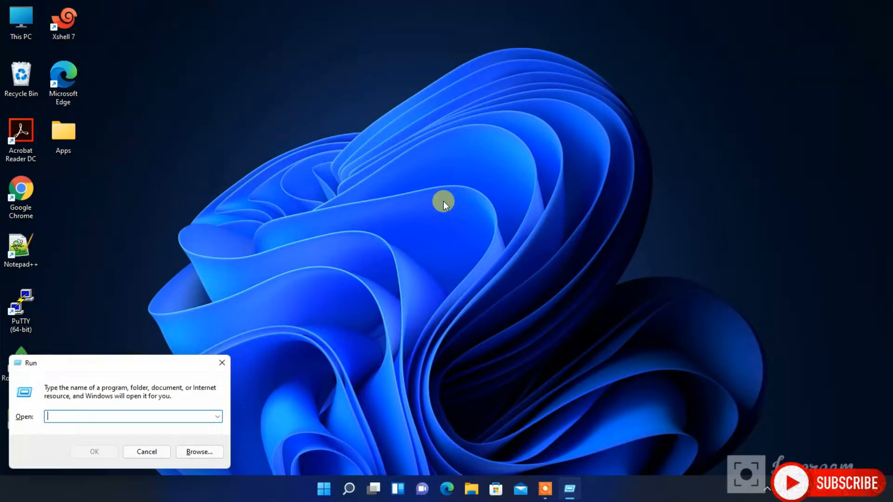
text(task)
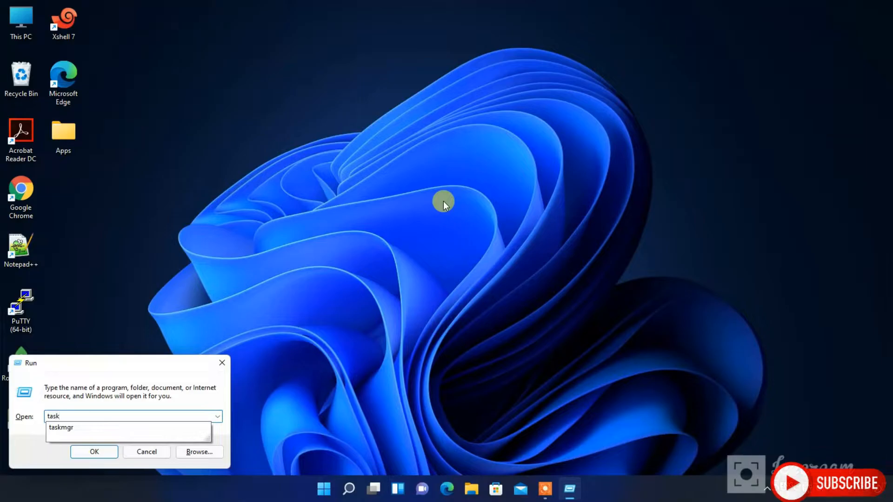
click(94, 453)
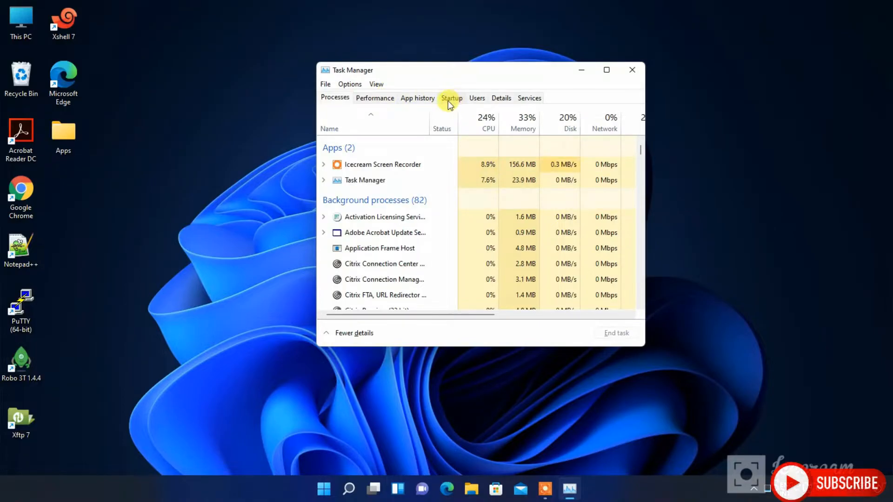
Step: On the Startup tab, disable Citrix FTA, URL Redirector and Cortana
click(451, 97)
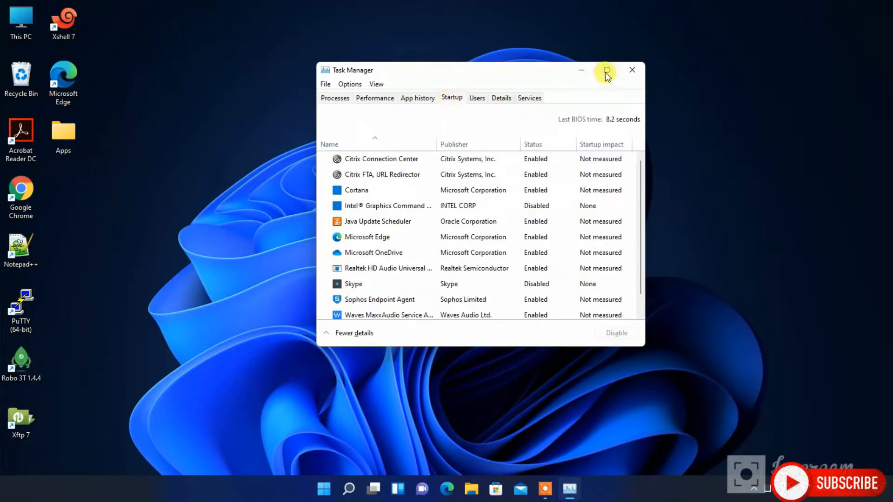
click(606, 70)
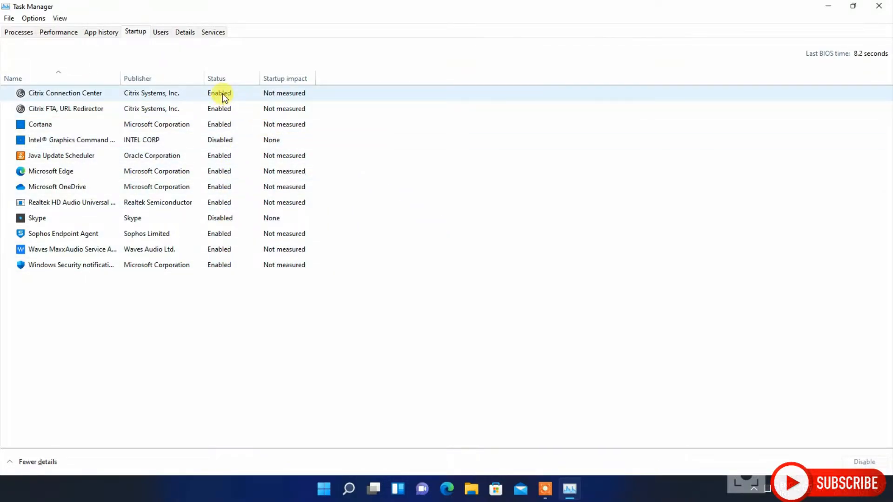
right_click(64, 93)
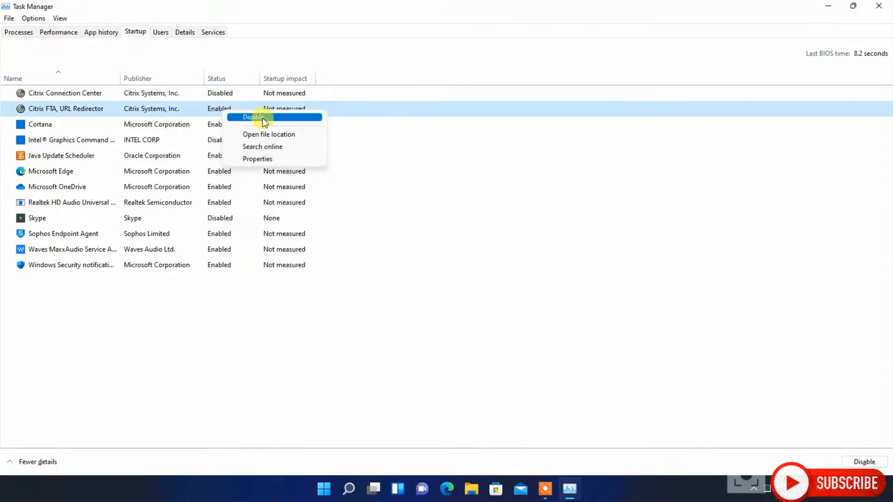
click(253, 117)
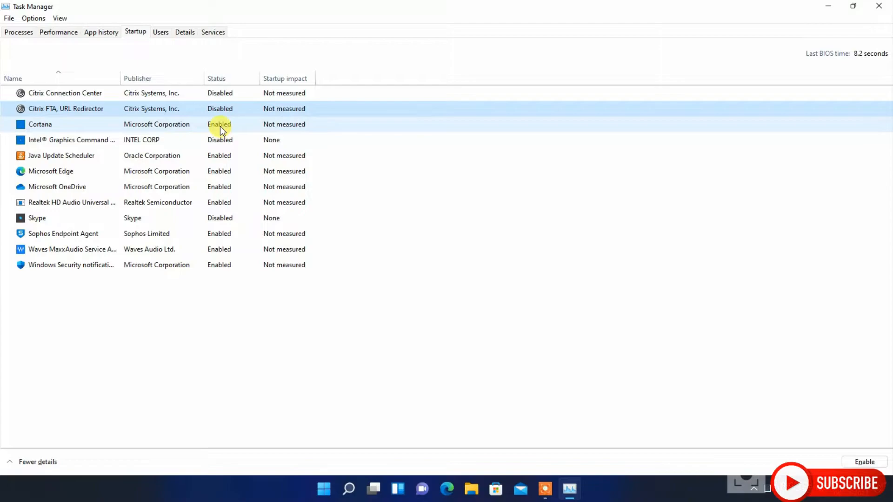
right_click(40, 123)
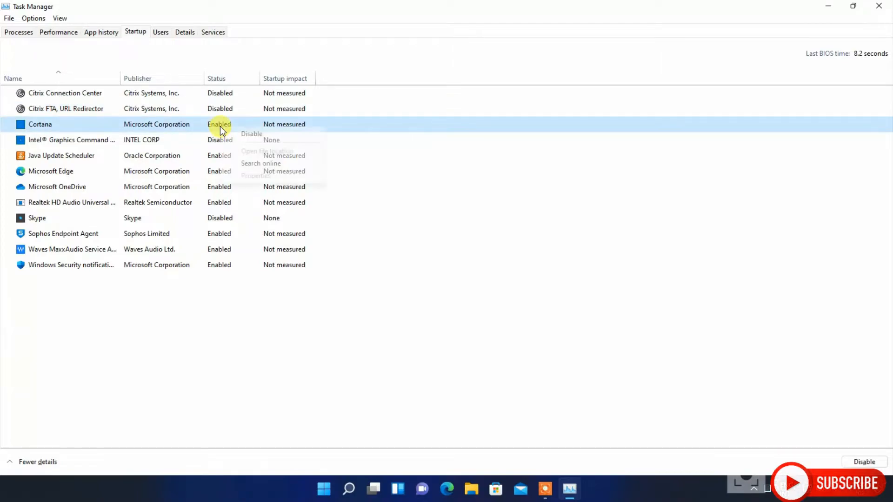
click(251, 133)
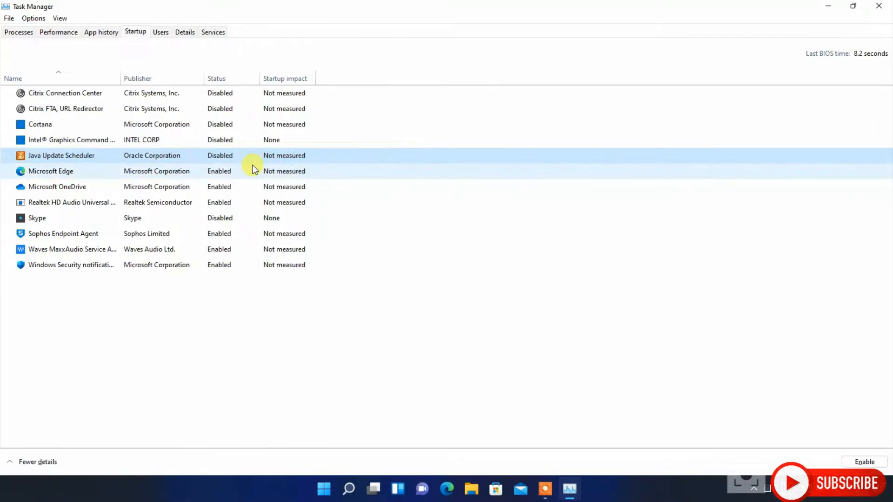
Step: Disable Microsoft Edge and Windows Security notifications at startup, then close Task Manager
right_click(50, 171)
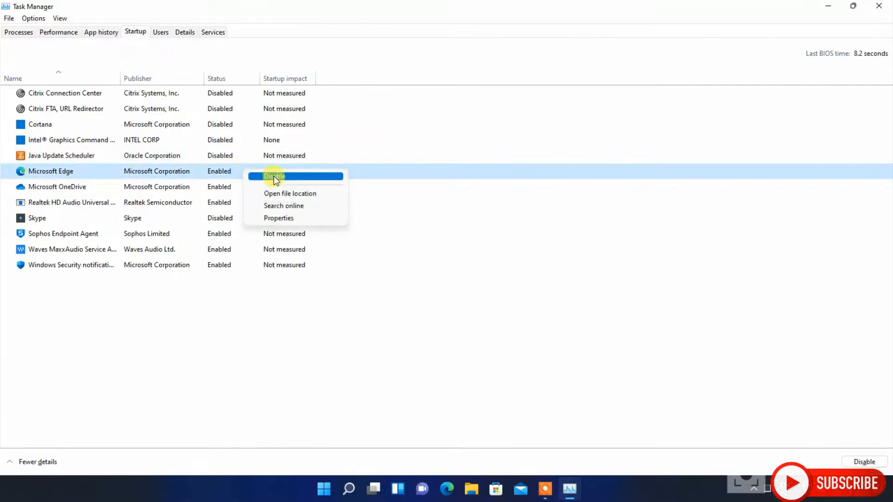
click(274, 175)
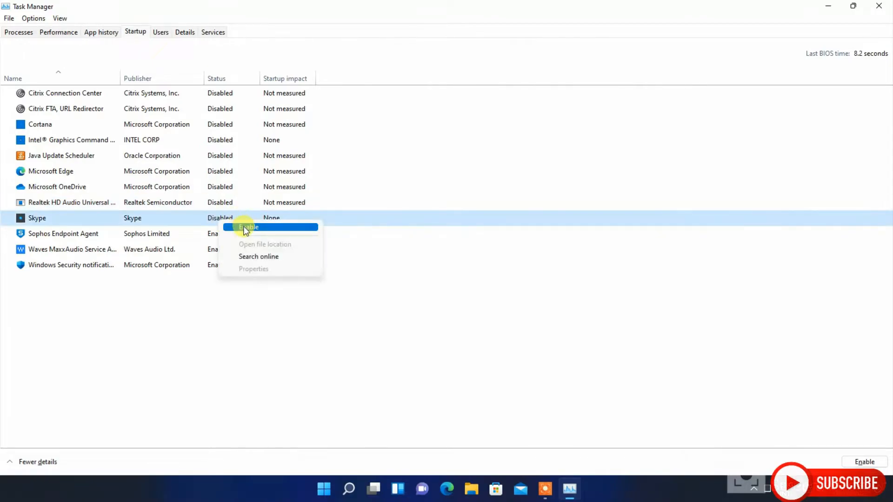
click(250, 227)
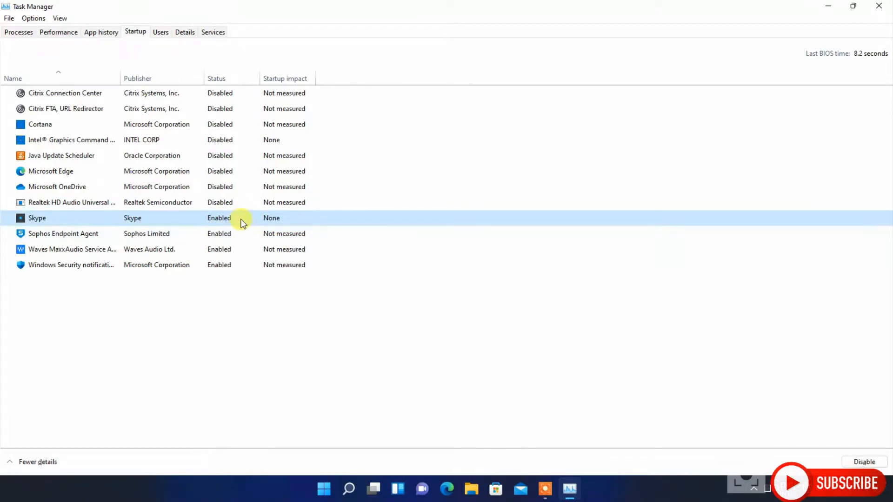
click(863, 462)
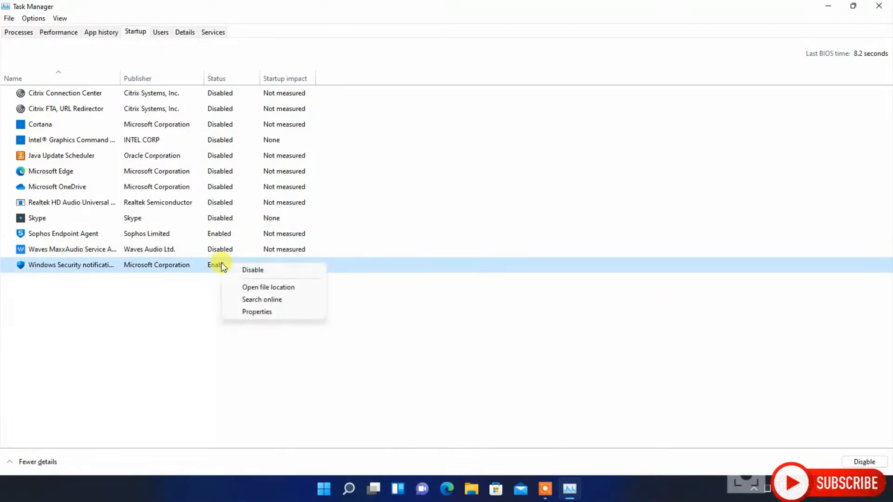
click(252, 269)
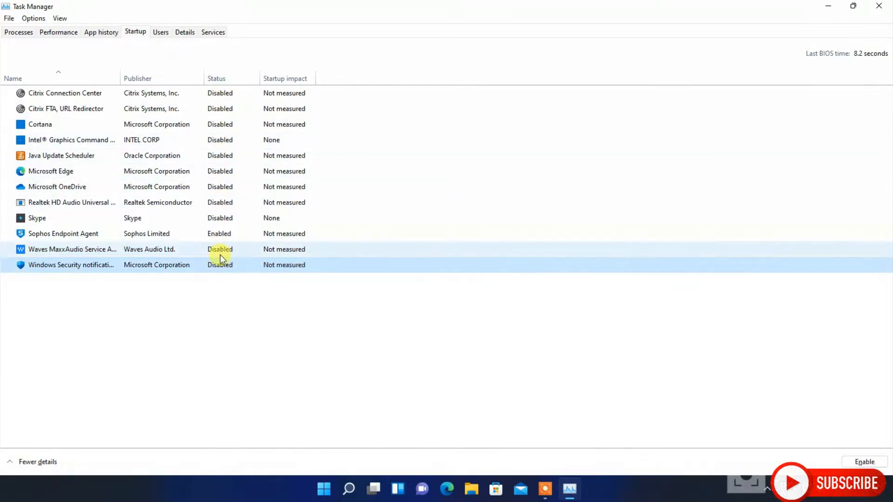
click(879, 7)
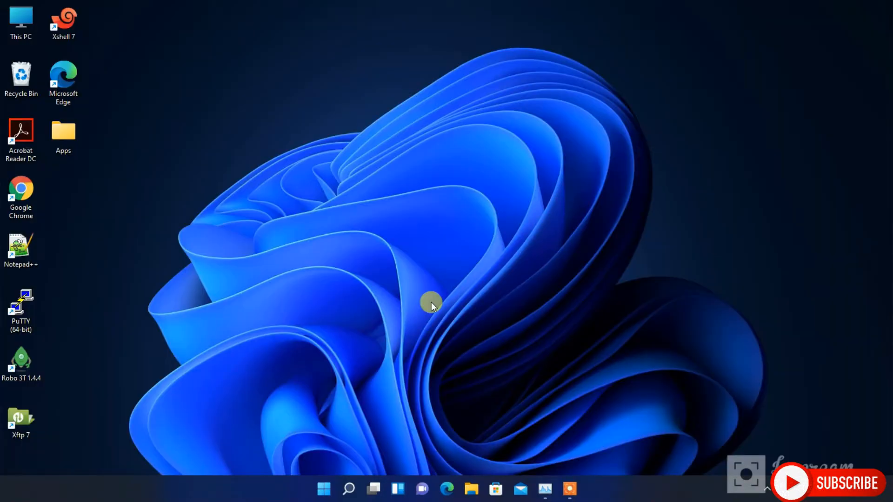
Step: Refresh the desktop from its context menu and bring up Windows Search
right_click(430, 305)
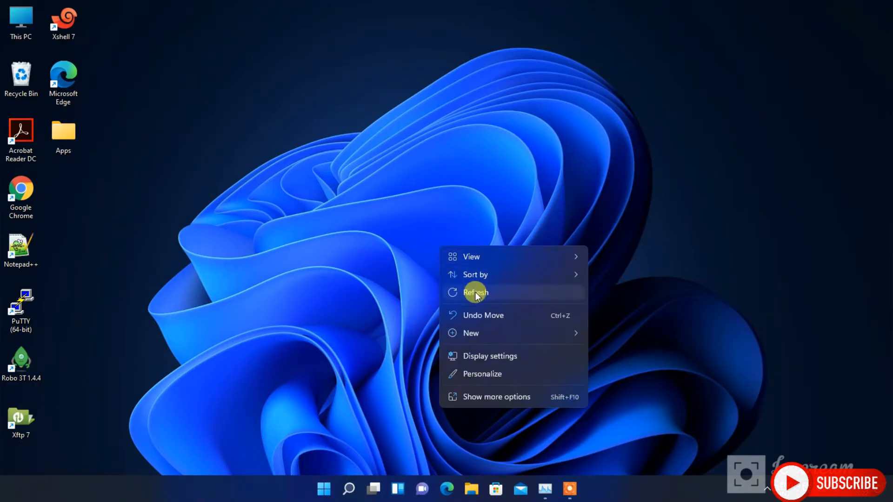
click(476, 292)
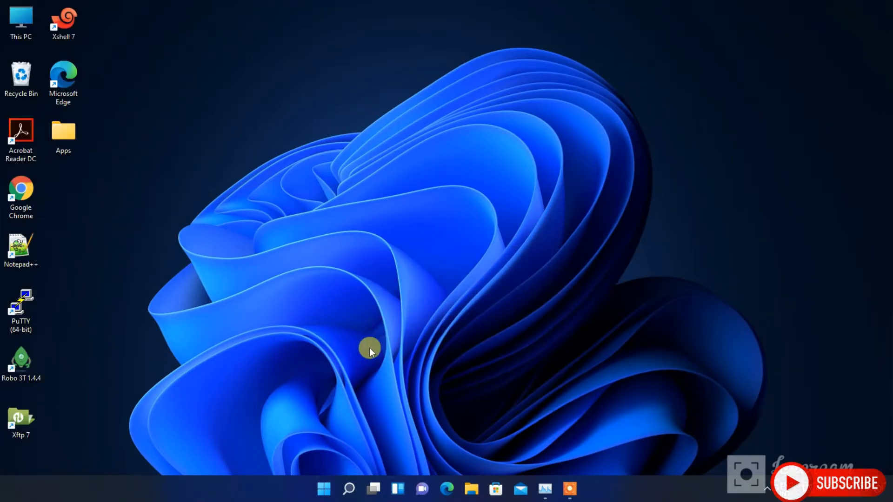
click(348, 488)
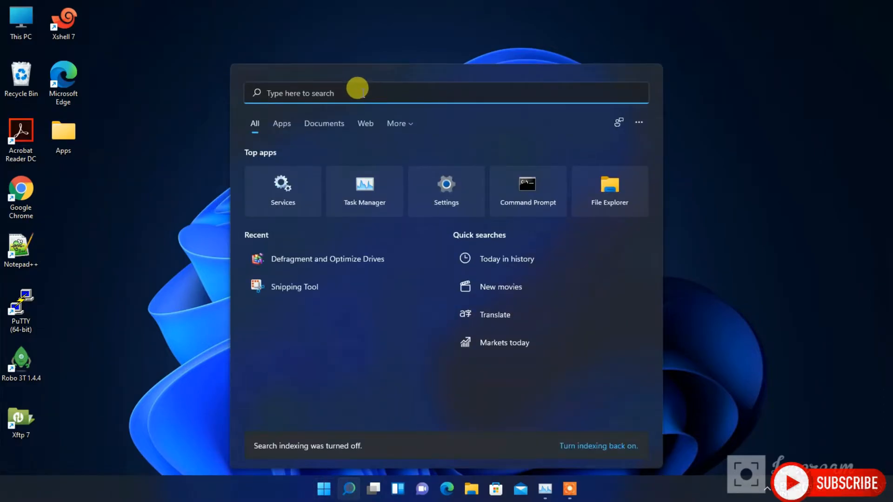
Step: Search 'def' and launch Defragment and Optimize Drives
text(de)
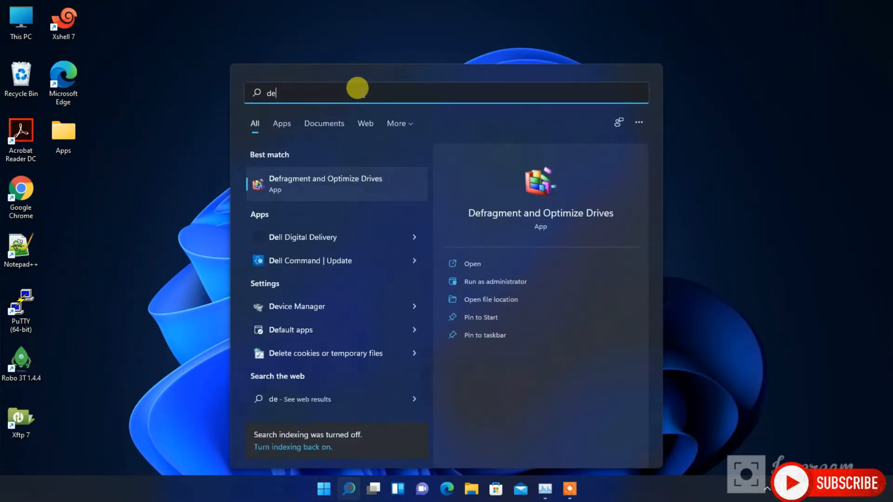
text(f)
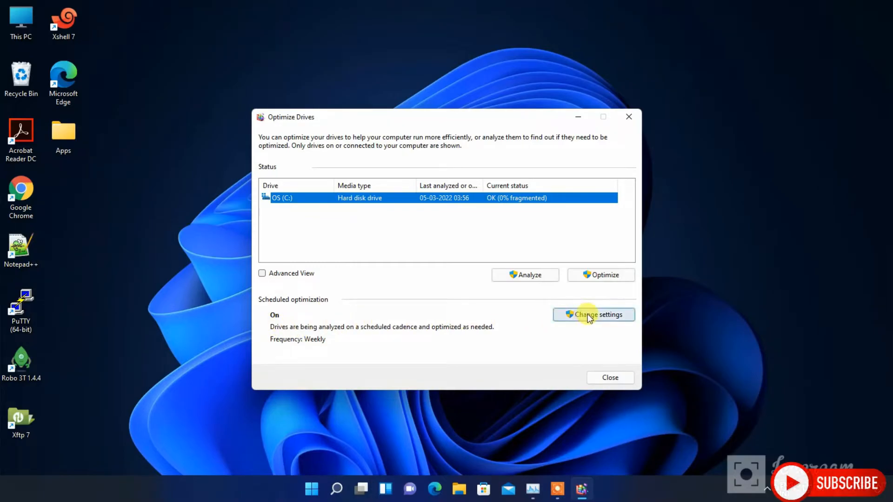
Step: Untick 'Run on a schedule (recommended)' in Change settings, confirm, and close Optimize Drives
click(592, 314)
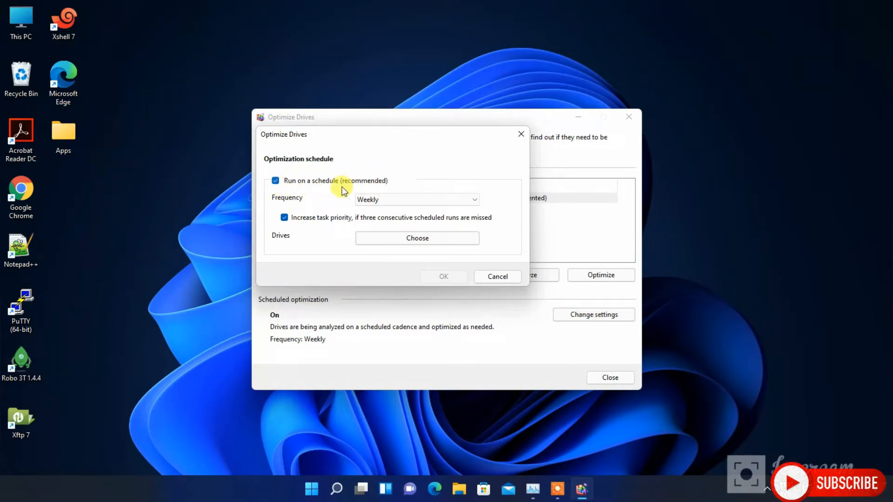
click(276, 180)
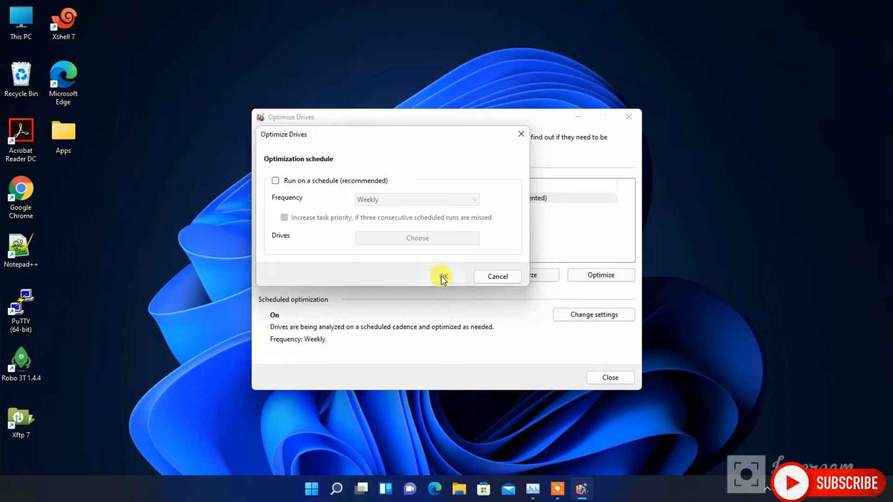
click(443, 276)
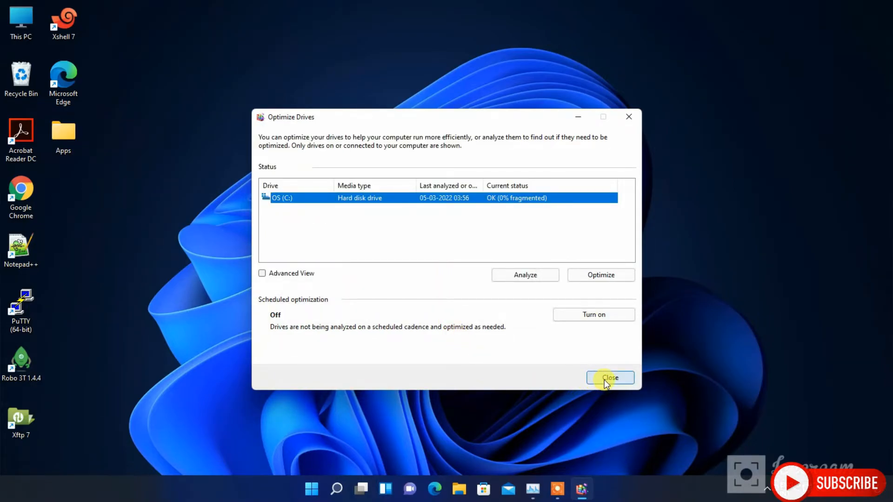
mouse_move(294, 317)
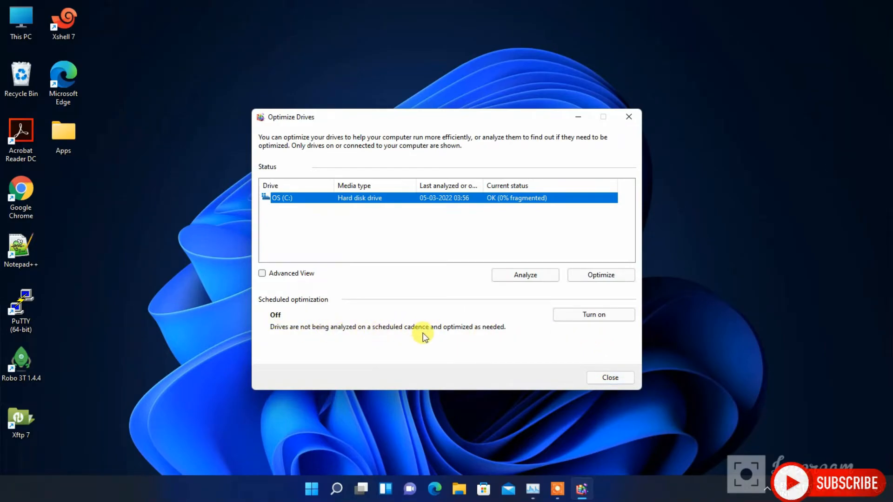
click(609, 377)
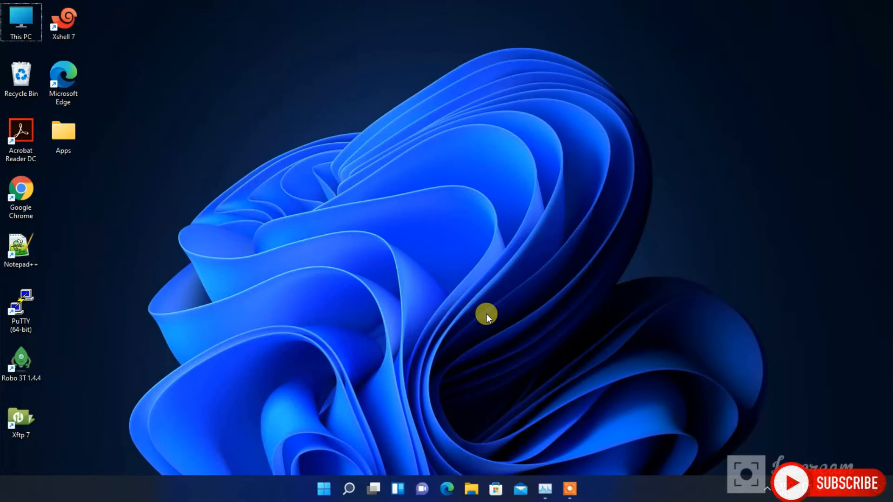
mouse_move(447, 488)
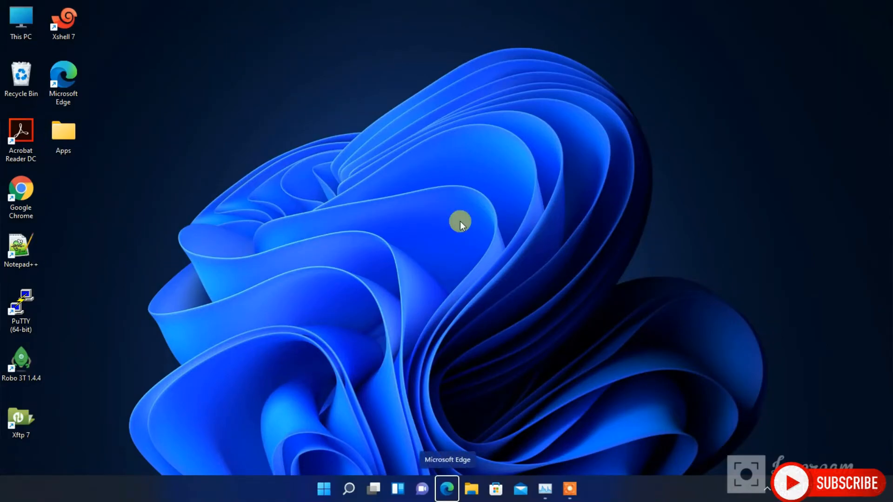